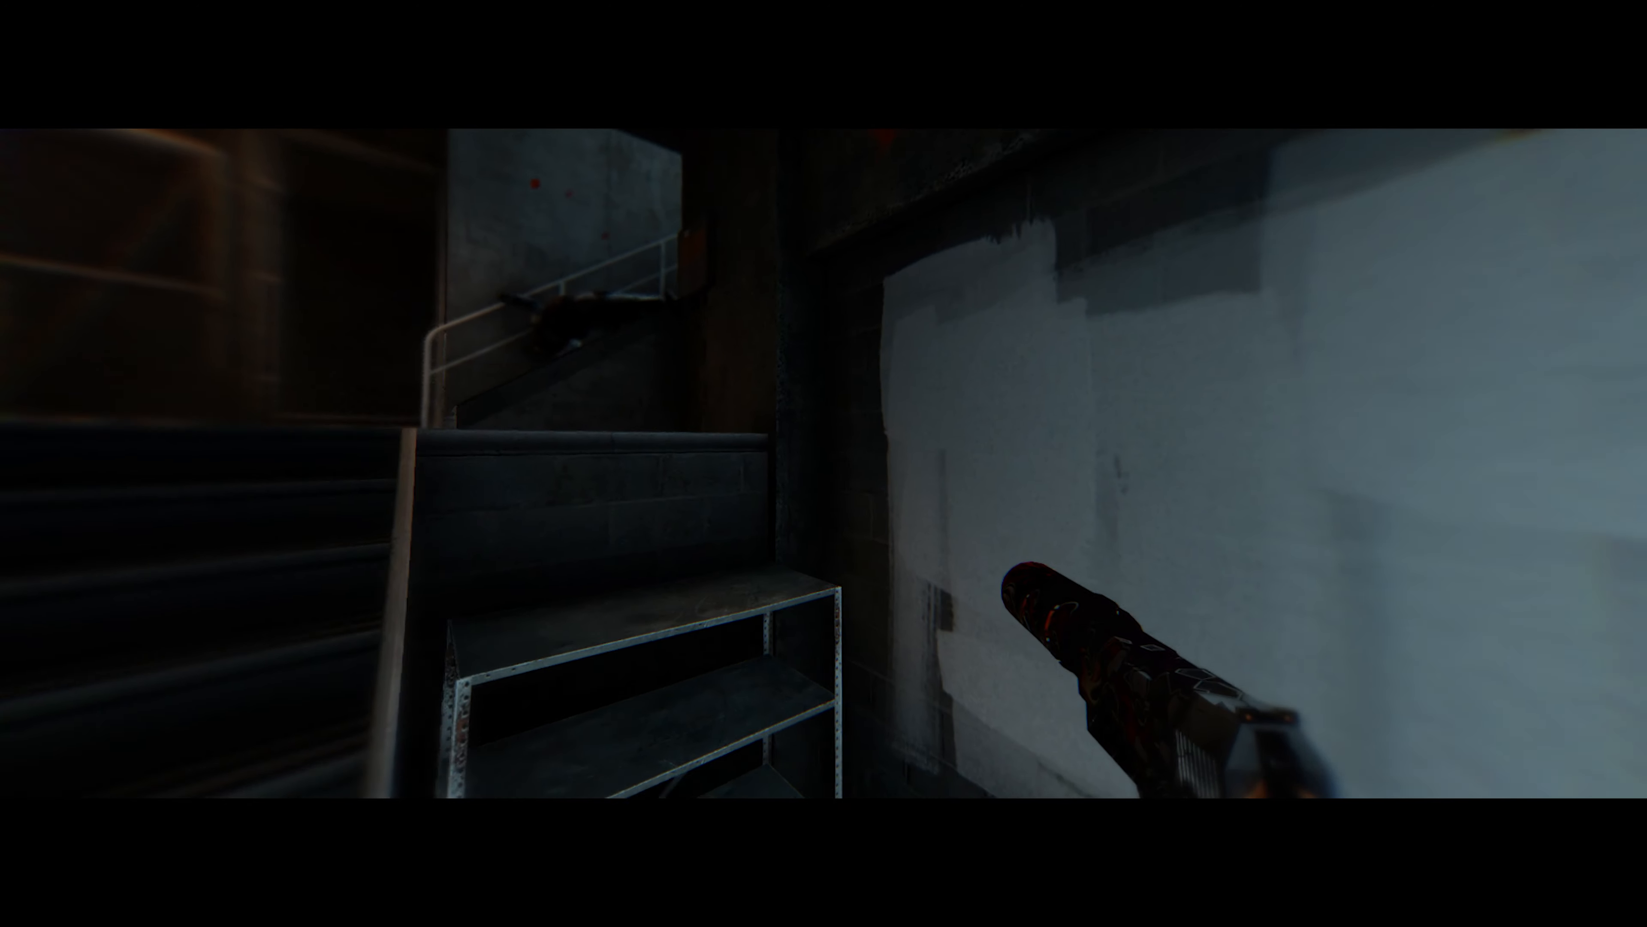
pyautogui.moveTo(823, 463)
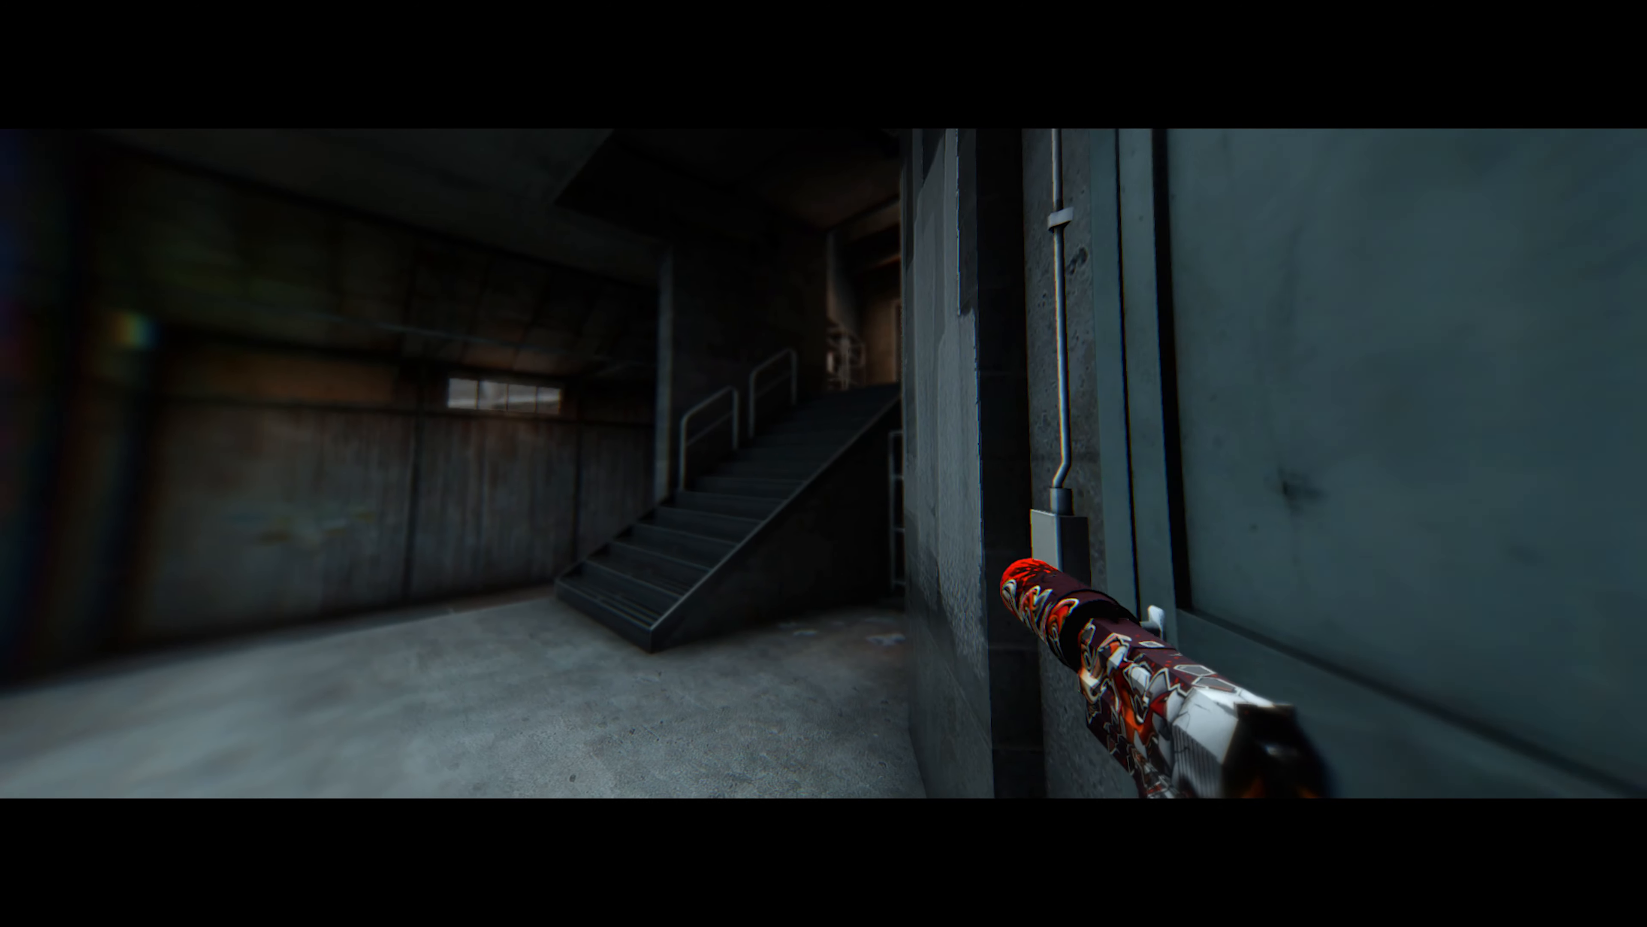
pyautogui.moveTo(823, 463)
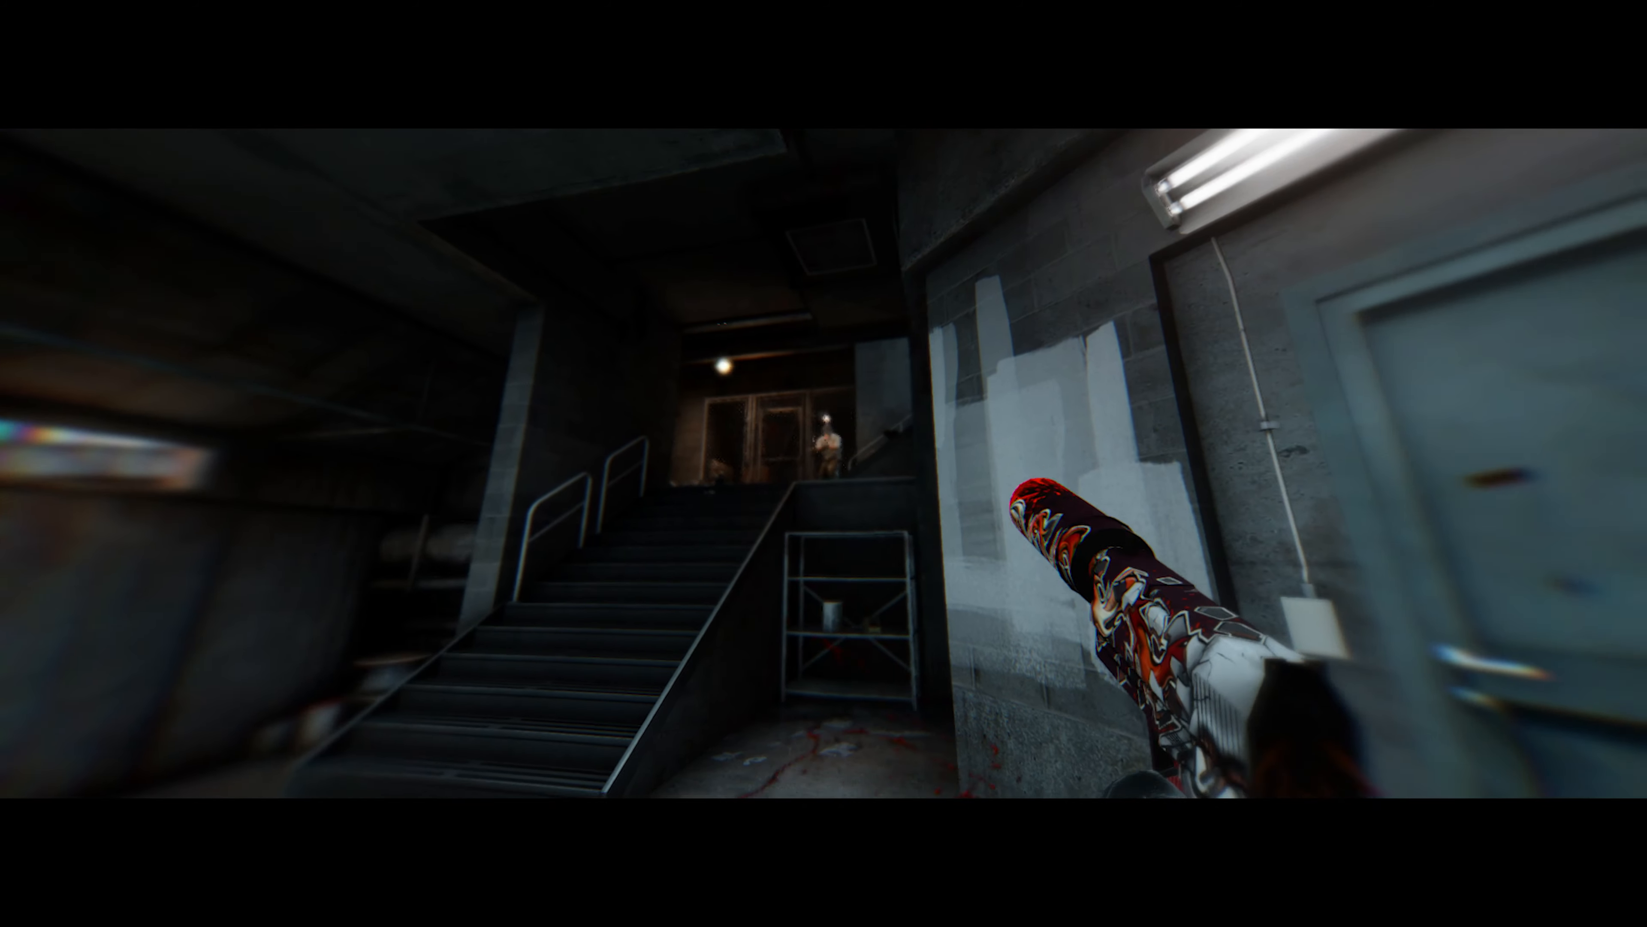